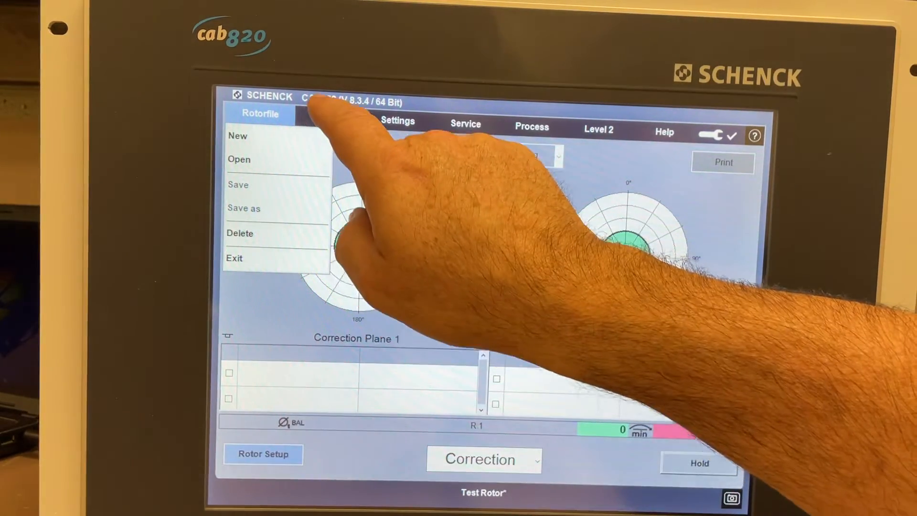
- Browse the Printing and following menu bar entries, ending with the Help menu
click(329, 116)
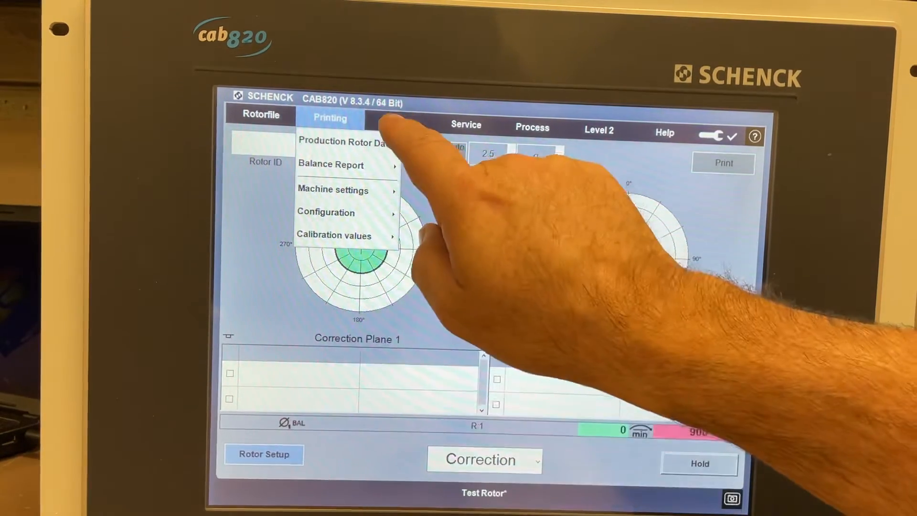
click(397, 122)
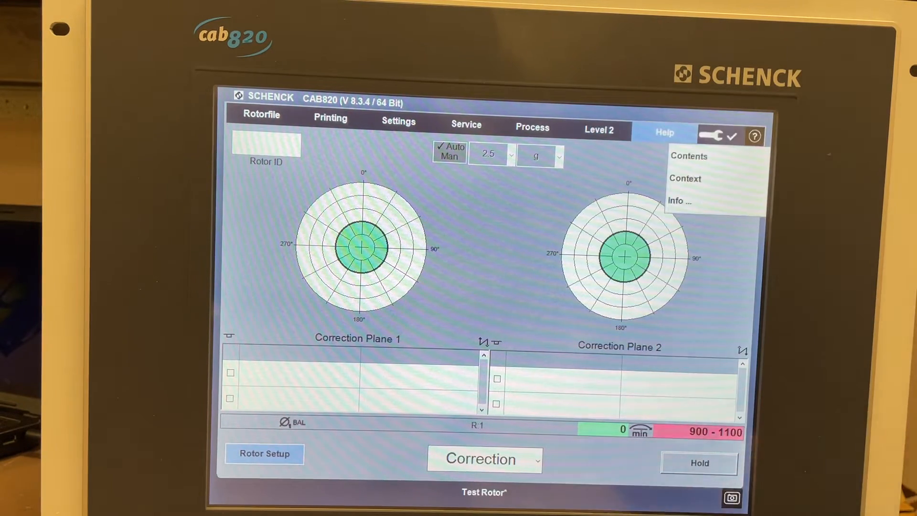
- View the Help > Contents manual, then exit it
click(688, 156)
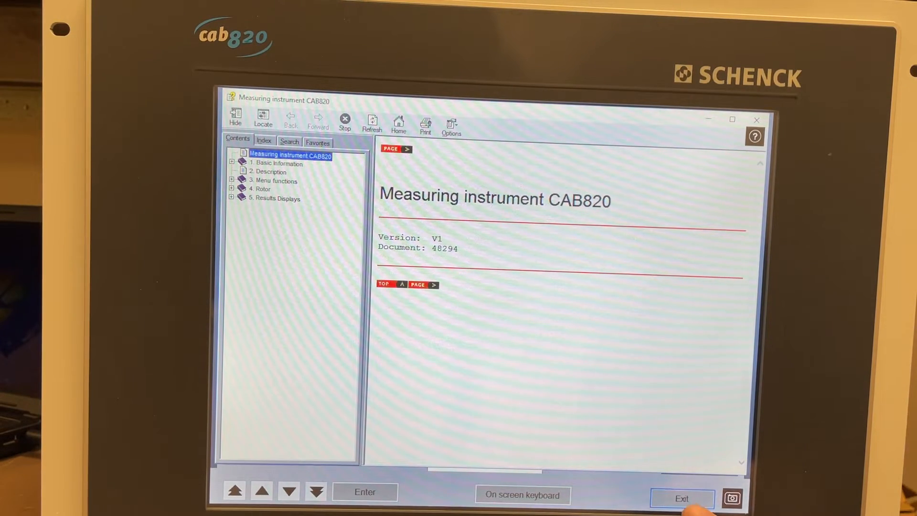
click(682, 499)
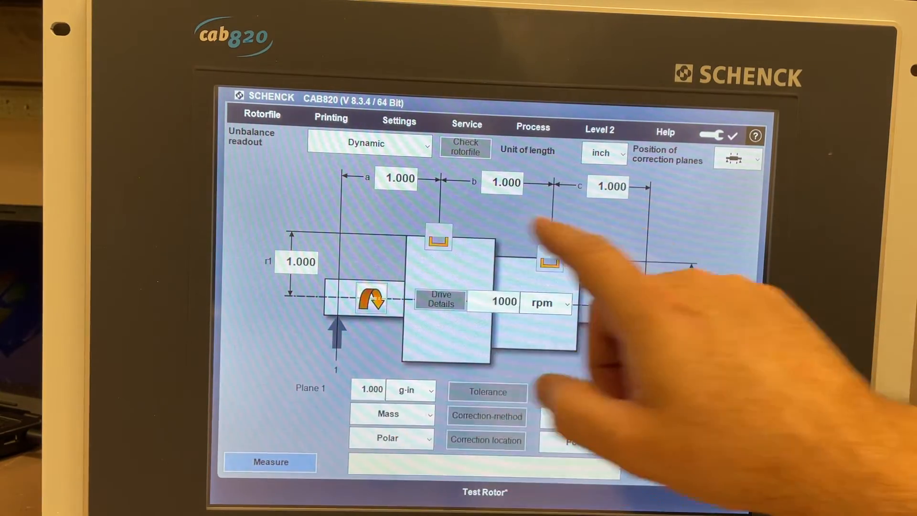
click(397, 178)
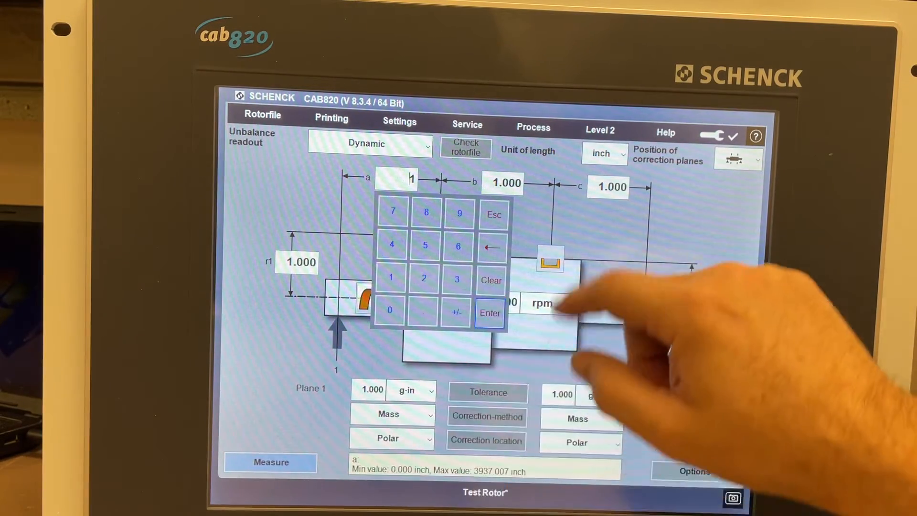
click(489, 314)
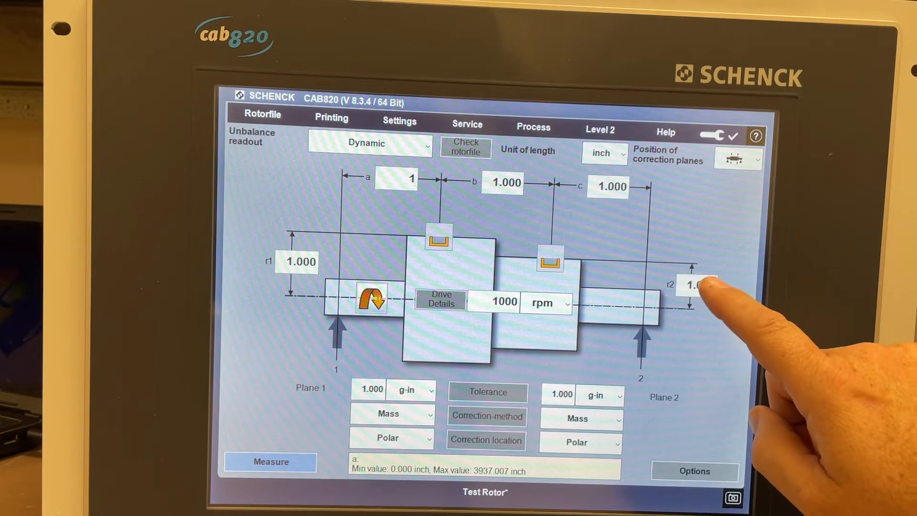
click(696, 286)
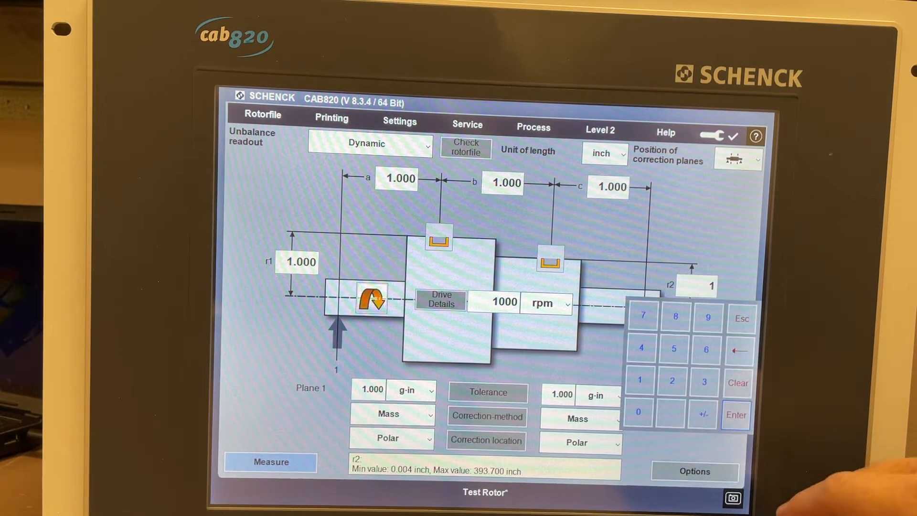
click(674, 349)
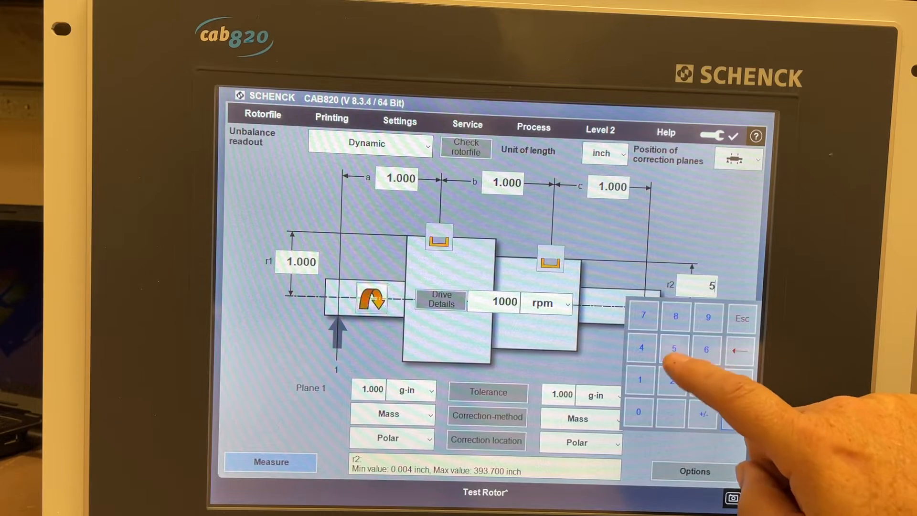
click(638, 380)
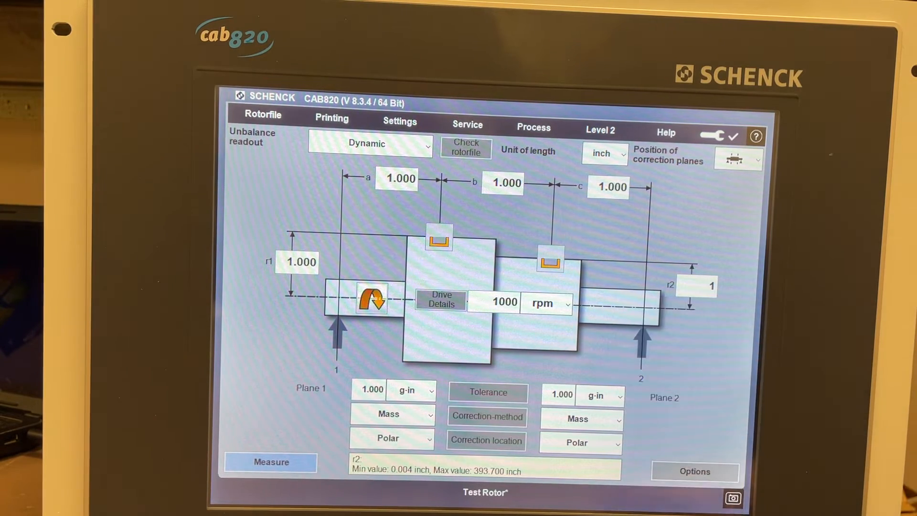
click(608, 187)
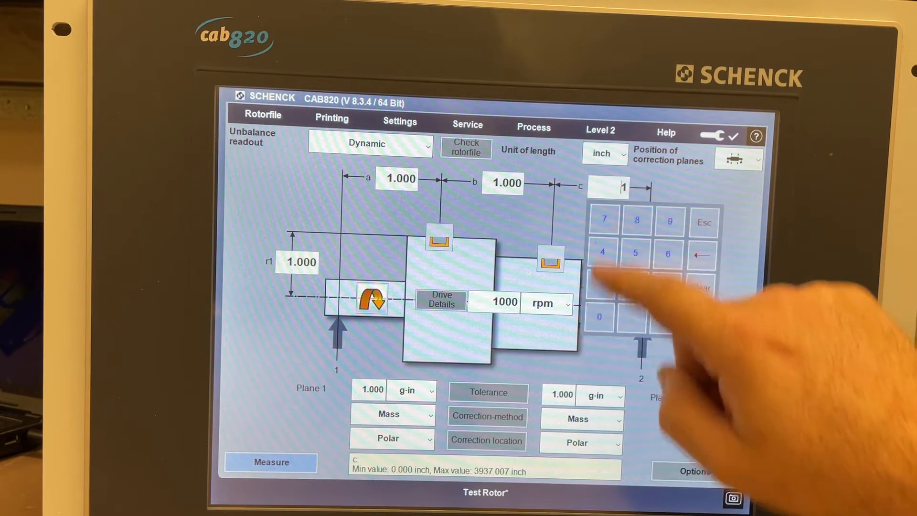
click(603, 288)
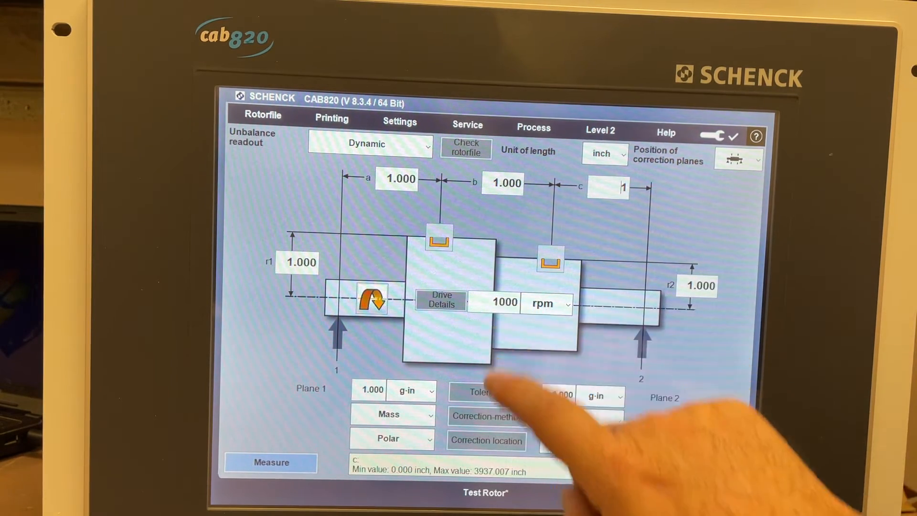
click(504, 303)
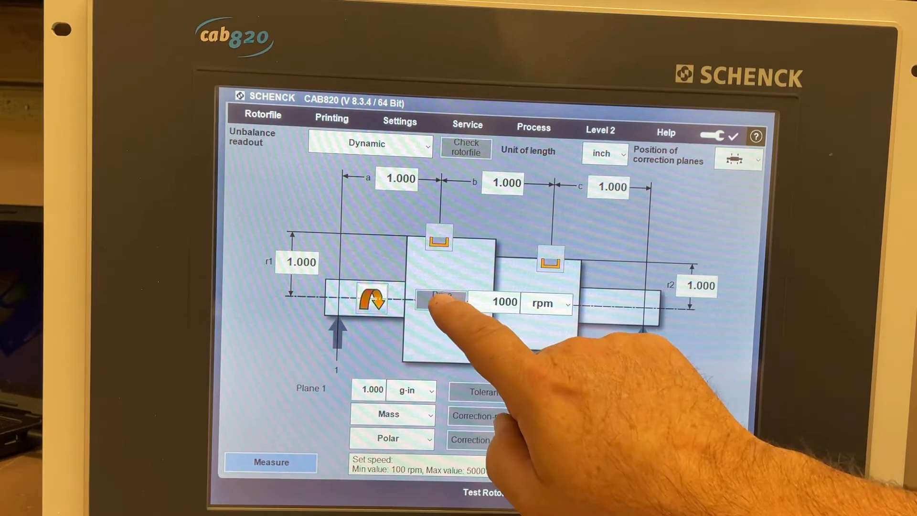
click(444, 301)
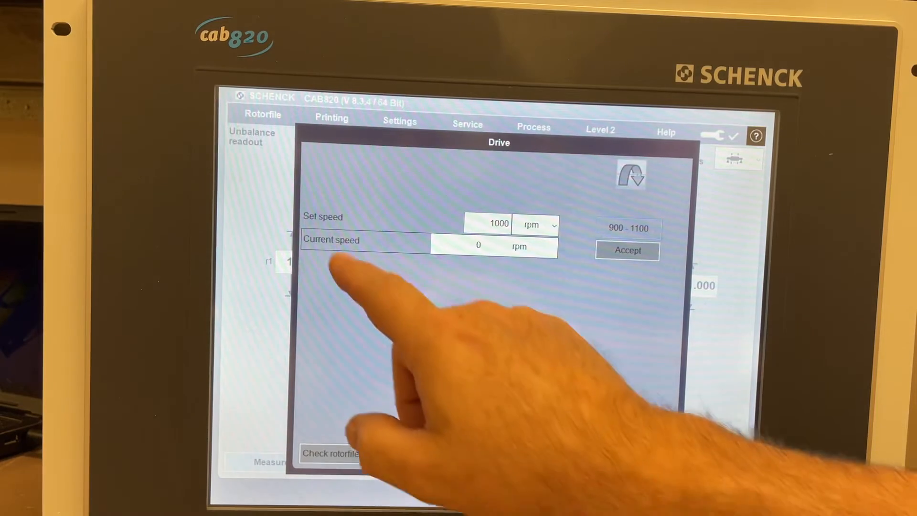
click(330, 453)
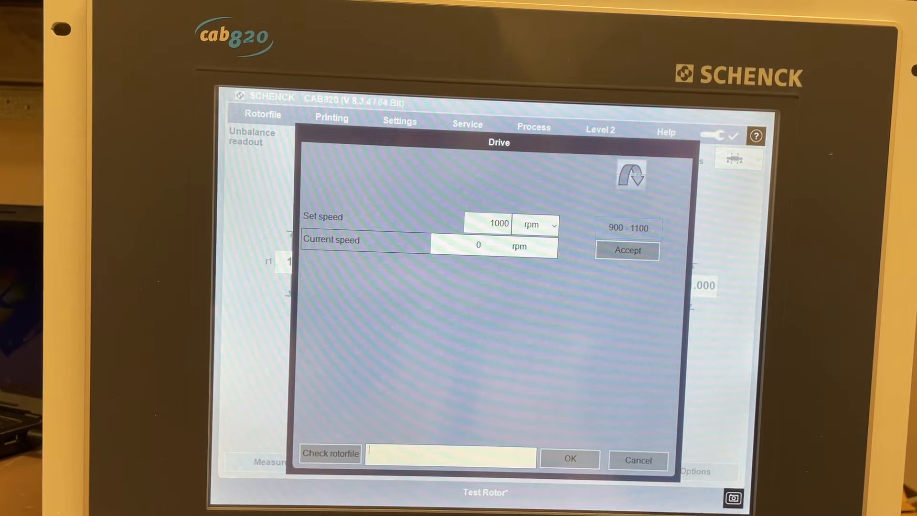
click(568, 458)
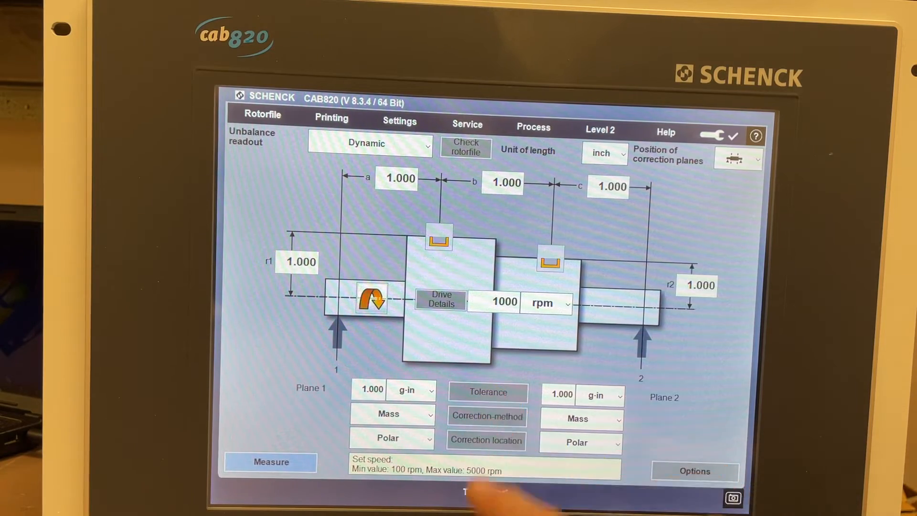
click(487, 392)
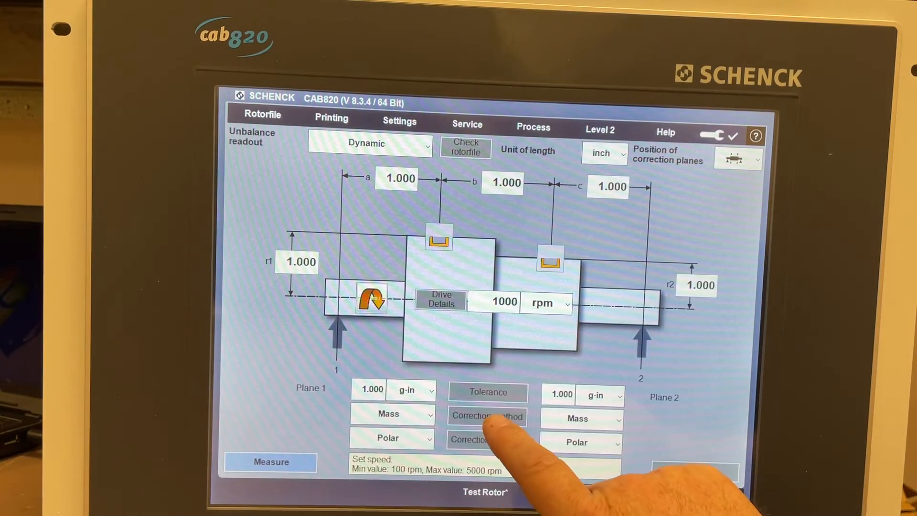
click(486, 415)
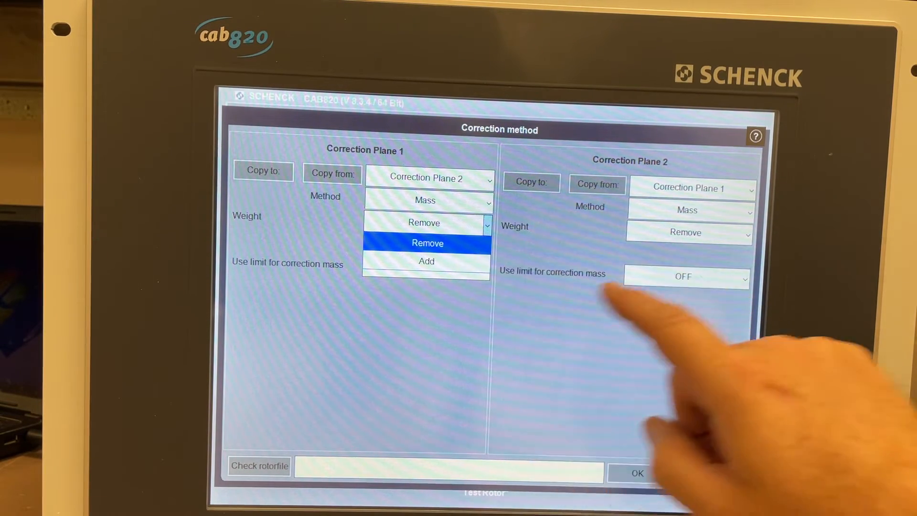
click(686, 233)
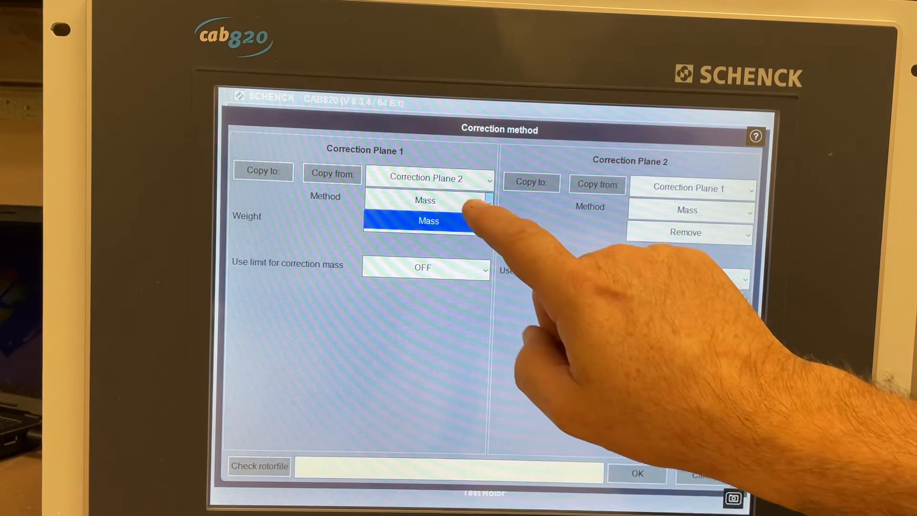
click(429, 221)
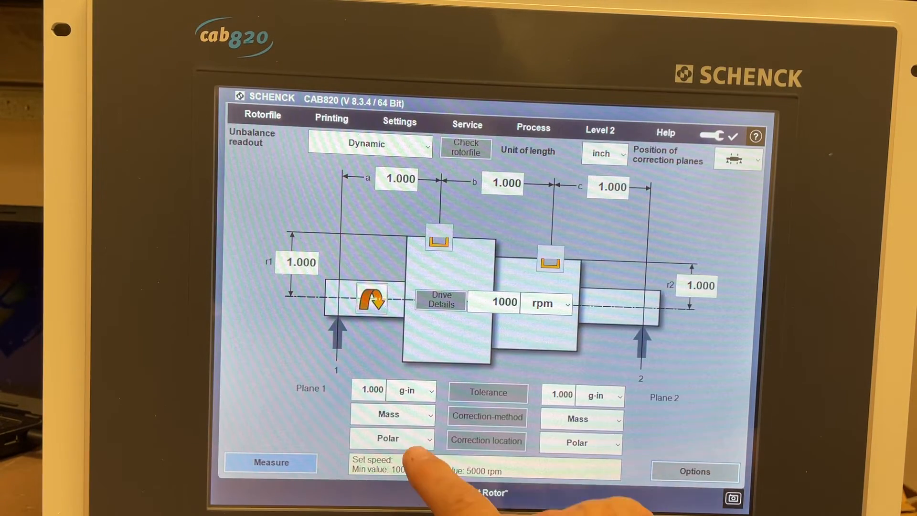
- Show the Options screen with filter, averaging, readout retention and positioning mode
click(388, 438)
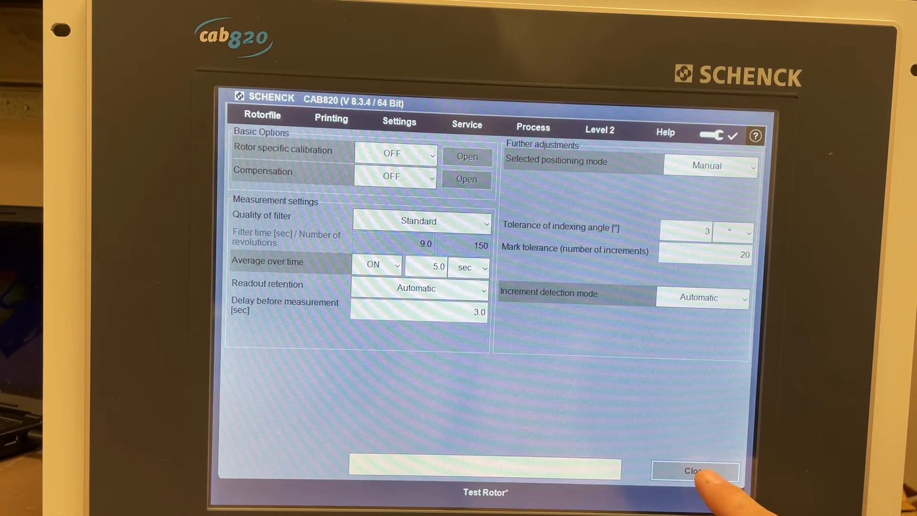
- Close Options and return to the polar-plot measurement screen (900–1100 speed range)
click(695, 471)
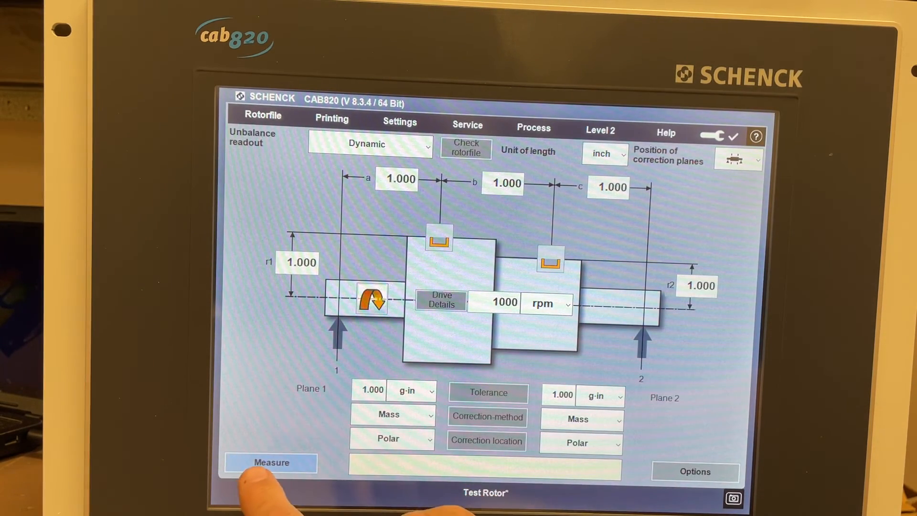
click(271, 463)
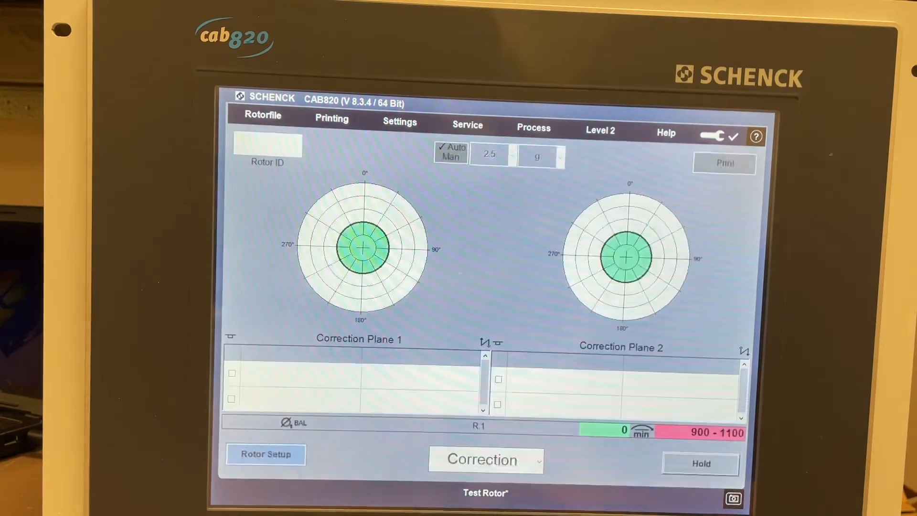